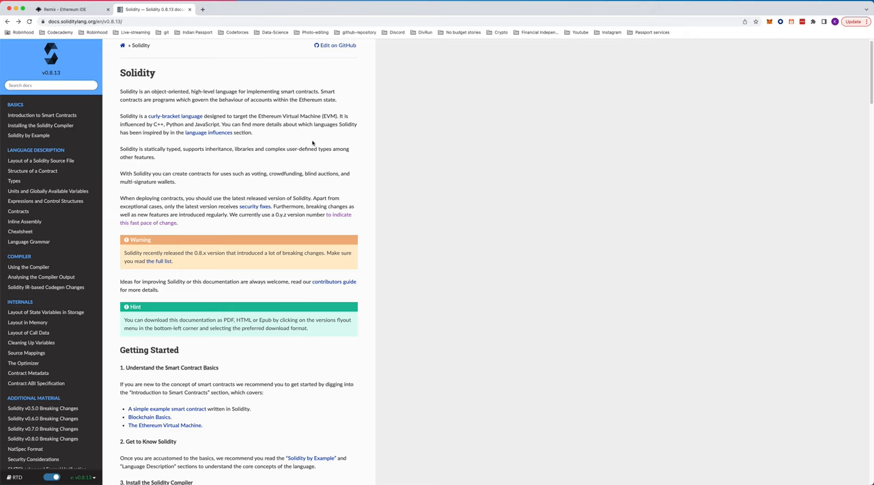
pyautogui.moveTo(311, 144)
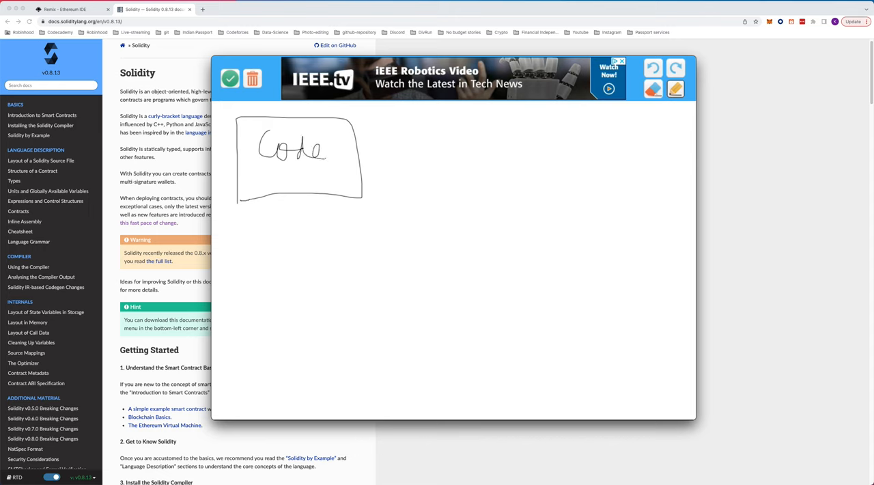
# - Scroll the Solidity docs down to the Language Description topics, starting with Layout of a Solidity Source File
pyautogui.moveTo(364, 149); pyautogui.dragTo(464, 148)
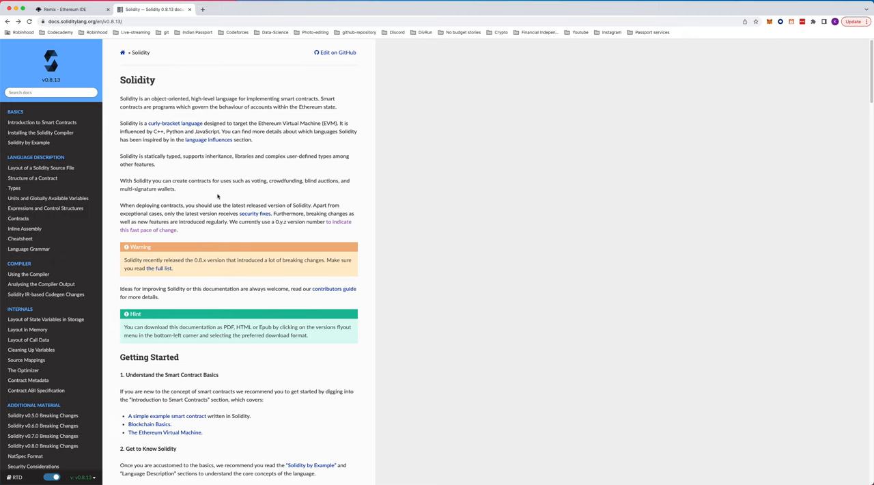
pyautogui.moveTo(232, 213)
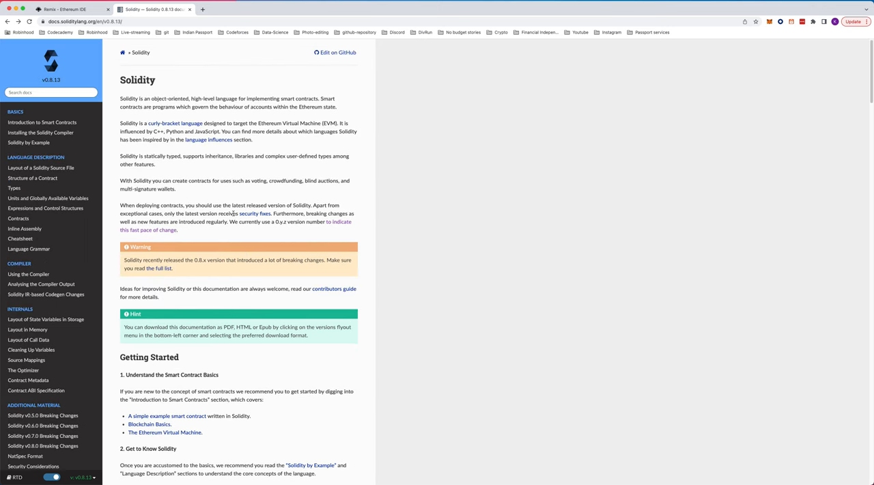
pyautogui.scroll(-3)
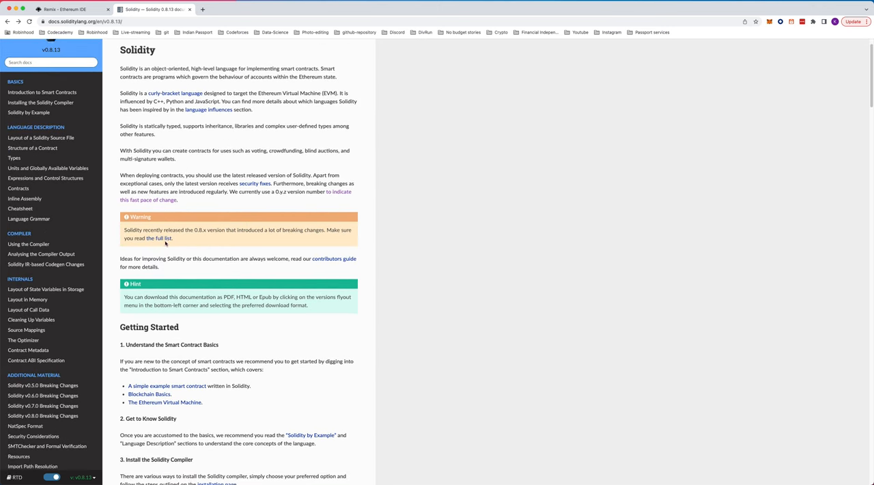
pyautogui.scroll(-3)
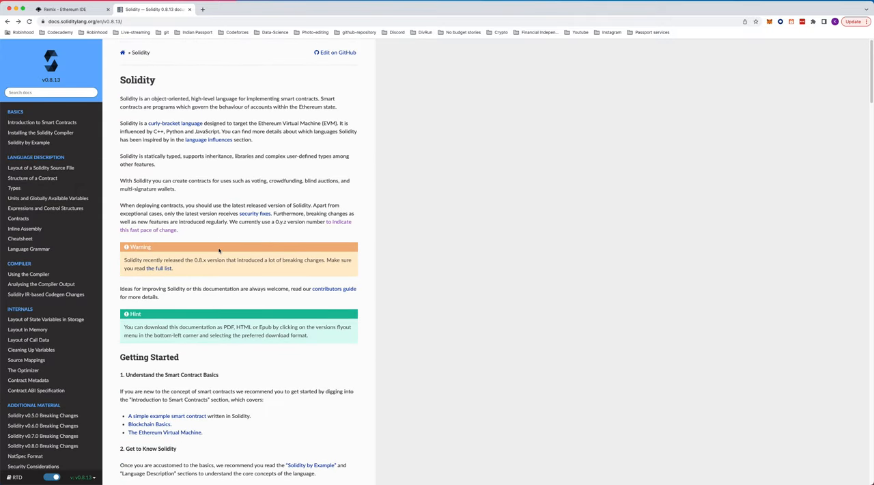
pyautogui.scroll(-3)
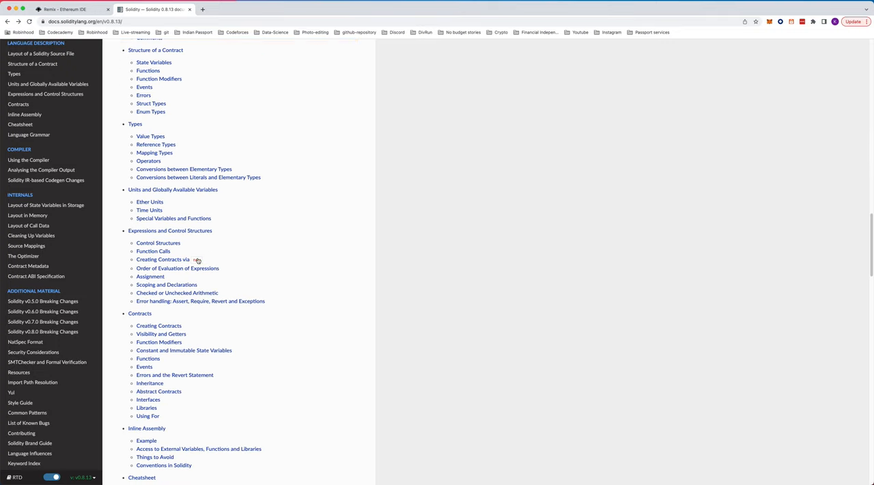
pyautogui.scroll(-3)
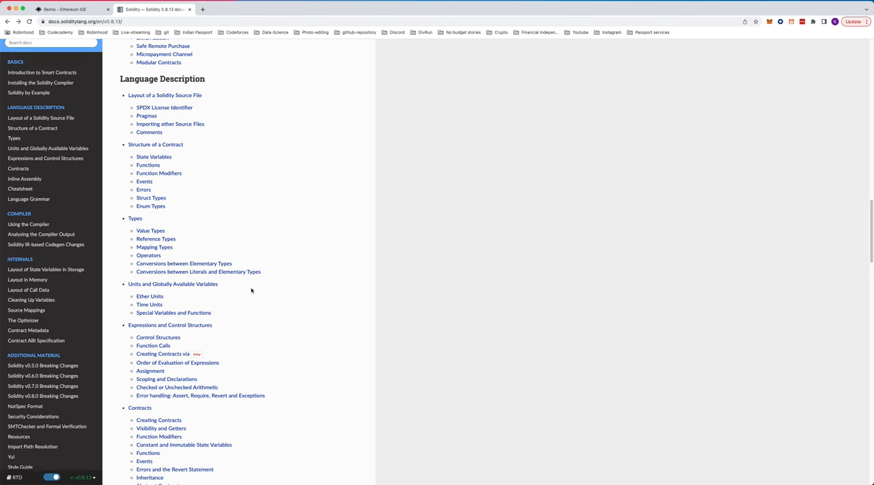
# - Return to Remix IDE and expand the contracts folder to list its Solidity files
pyautogui.click(65, 8)
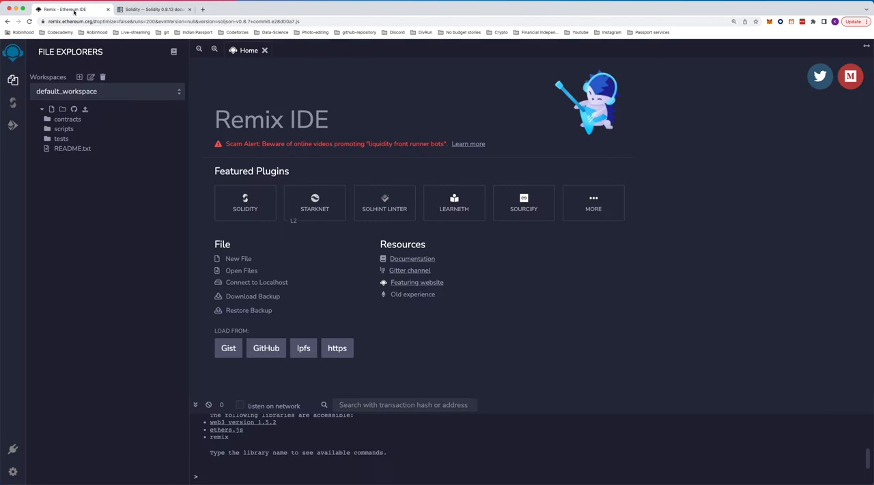
pyautogui.click(69, 118)
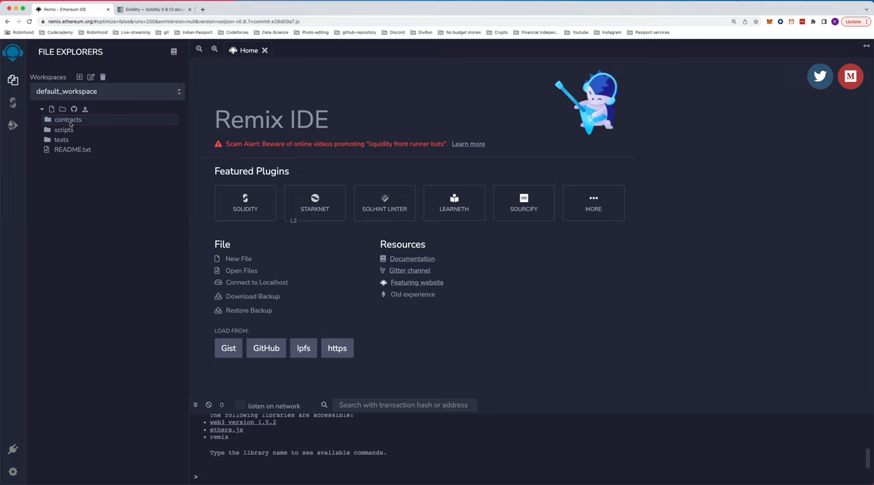
pyautogui.rightClick(68, 119)
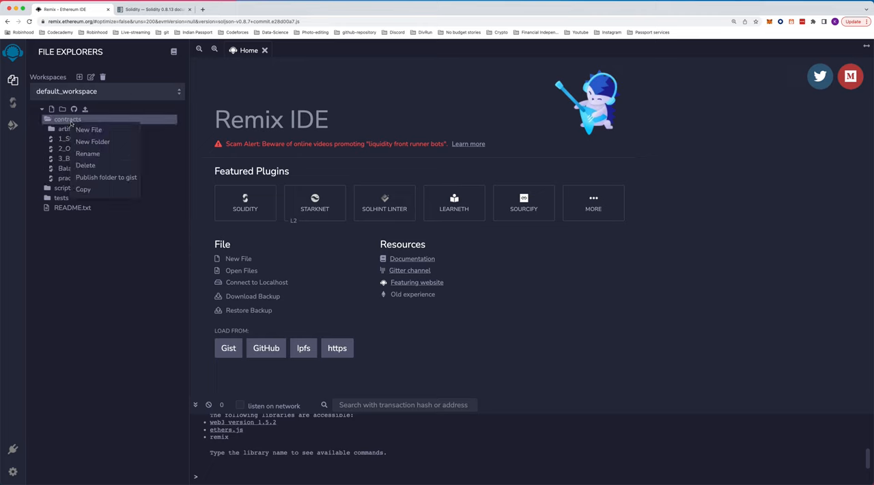
pyautogui.click(350, 99)
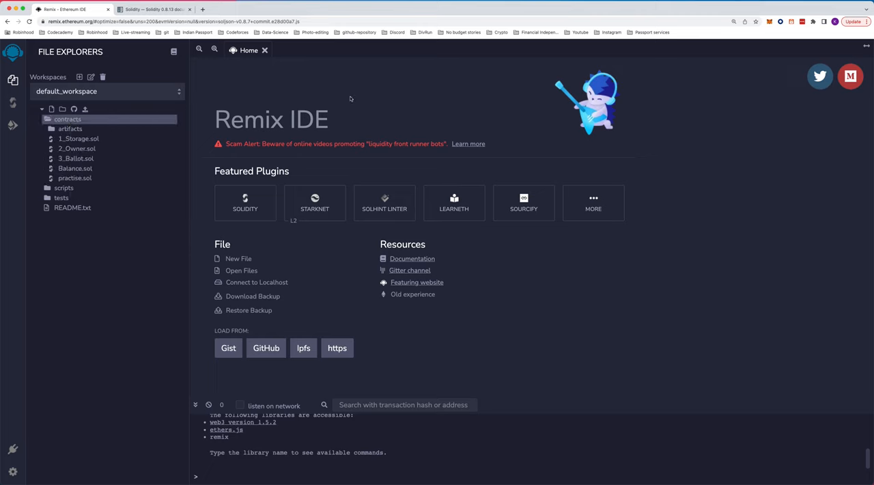
pyautogui.moveTo(279, 67)
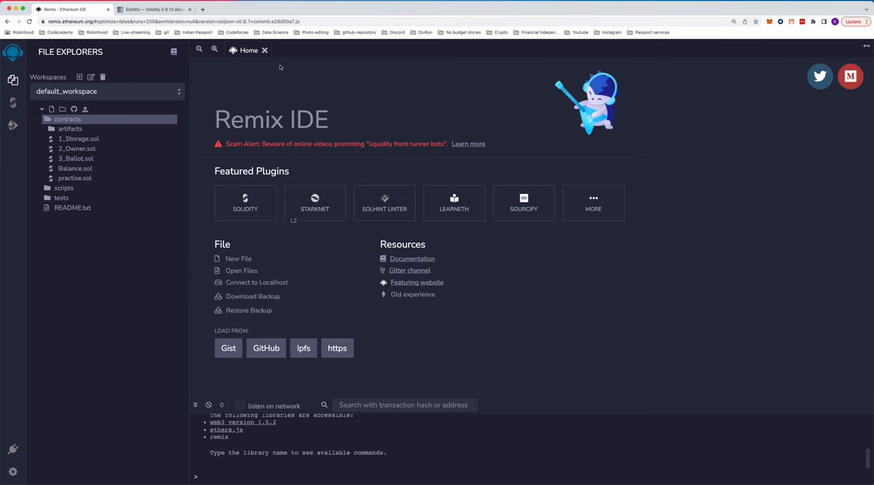
pyautogui.moveTo(293, 88)
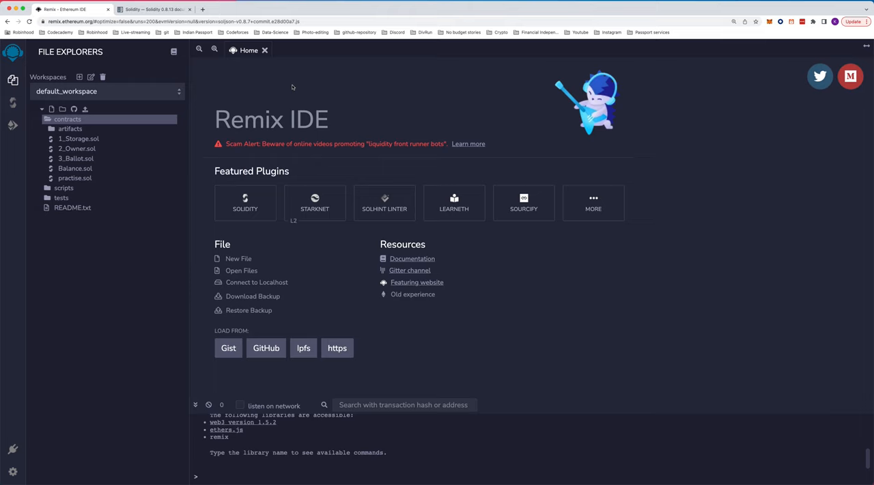
pyautogui.moveTo(268, 84)
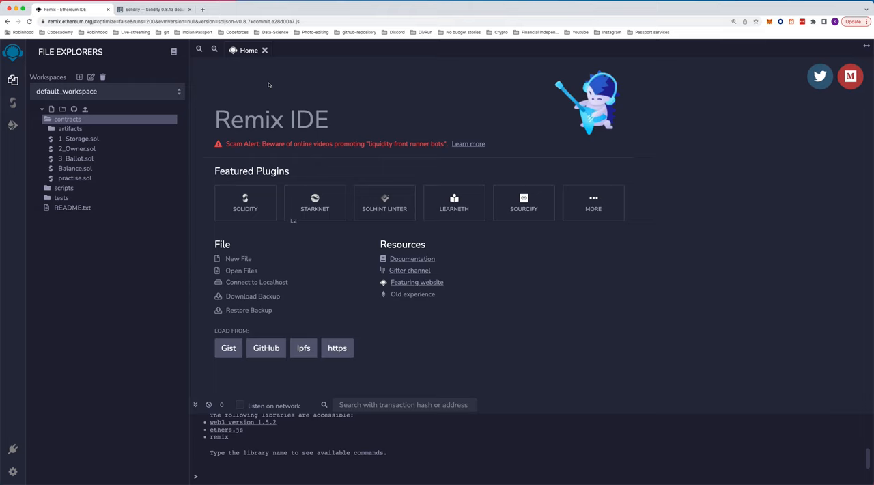
# - Create a new empty file dummy.sol in the contracts folder and open it in the editor
pyautogui.rightClick(68, 119)
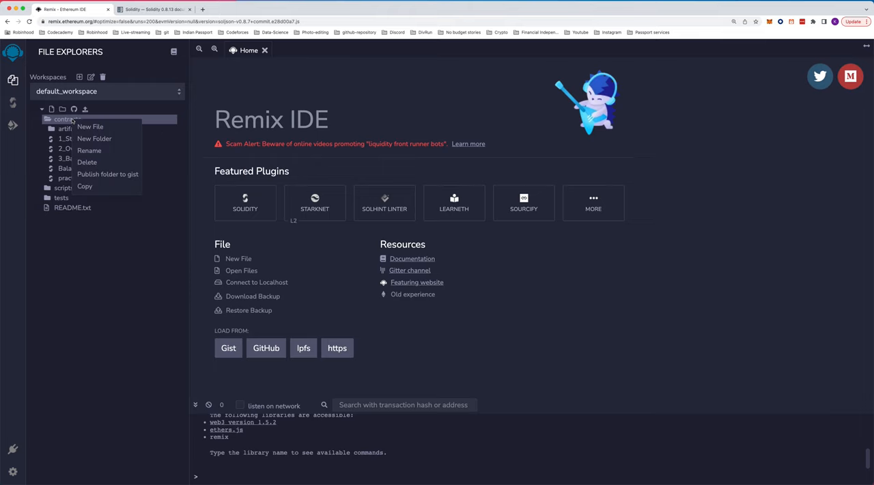
pyautogui.click(90, 126)
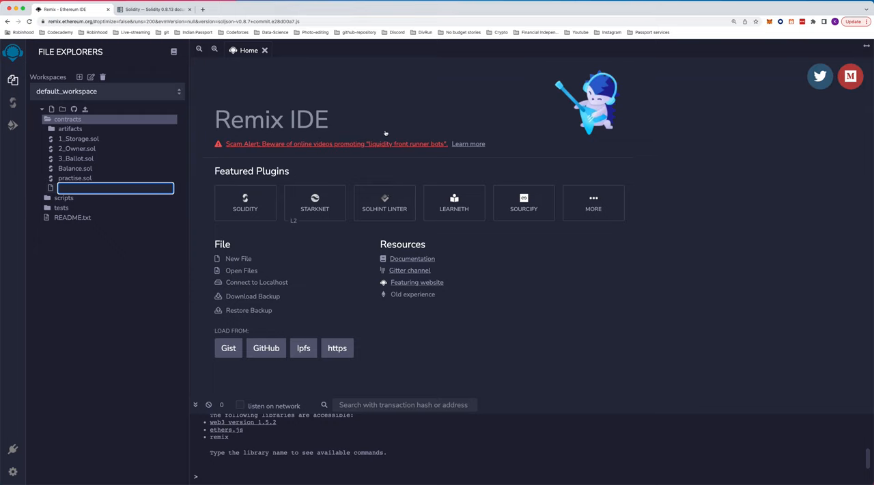
pyautogui.write('a')
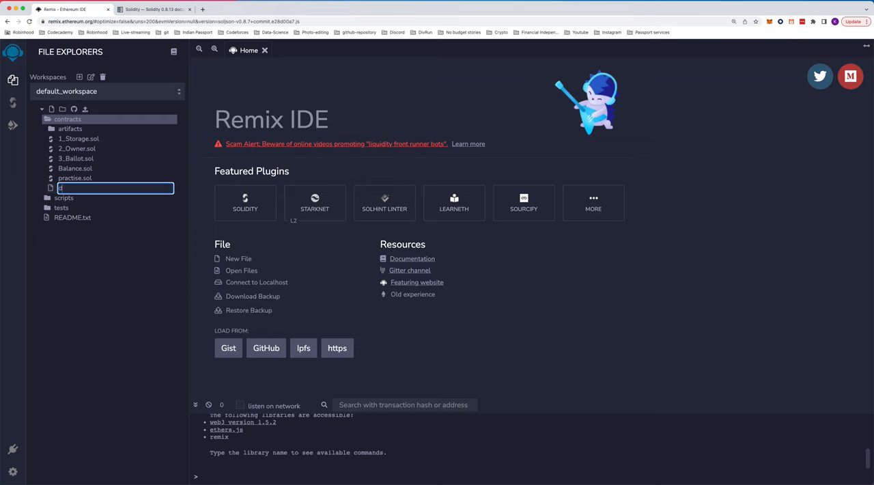
pyautogui.press('Enter')
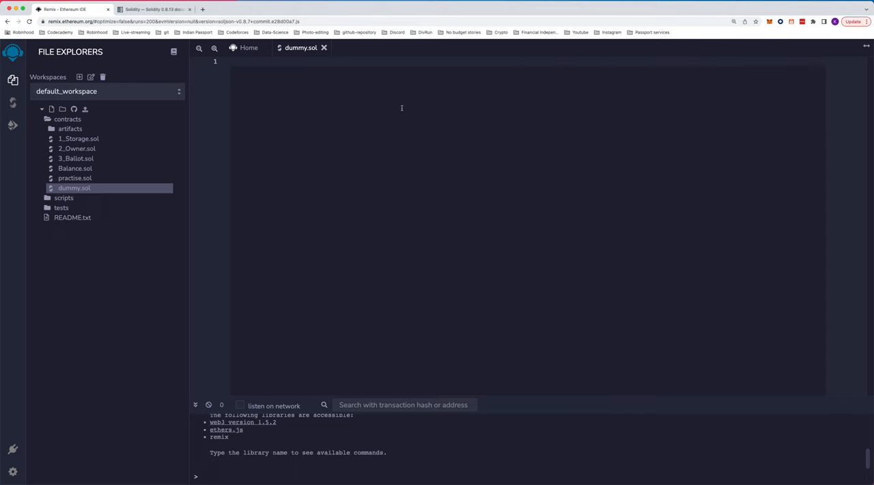
# - Write 'pragma solidity 0.8.4;' as the first line of dummy.sol and begin a // comment below it
pyautogui.write('prag')
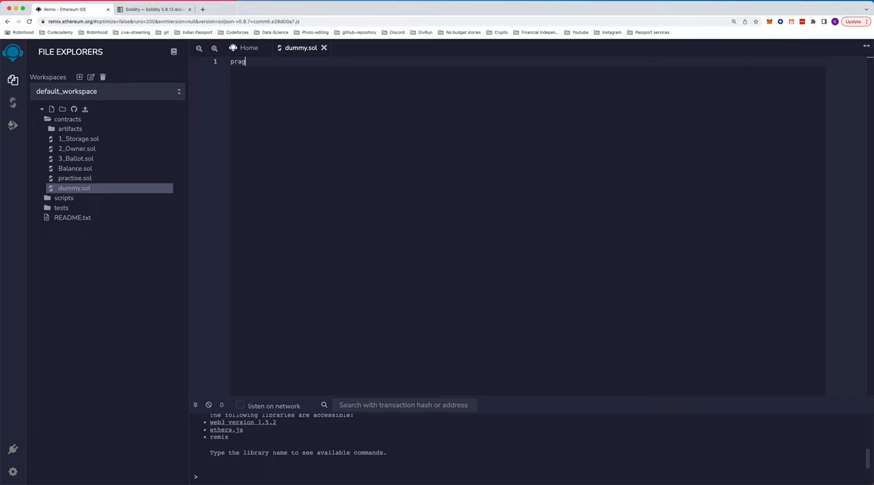
pyautogui.write('ma')
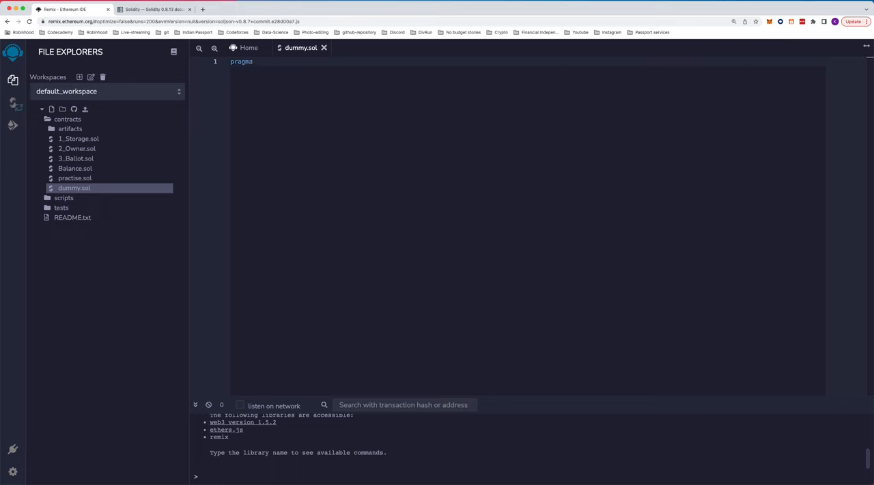
pyautogui.write('soli')
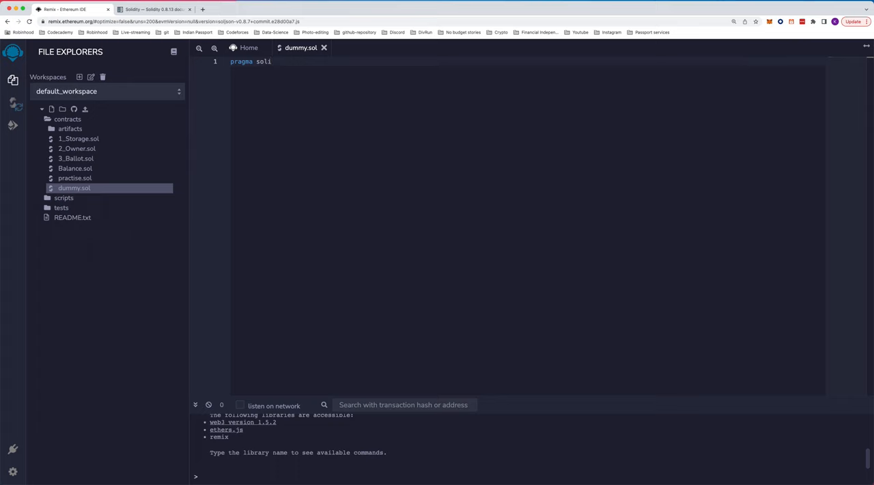
pyautogui.write('dity')
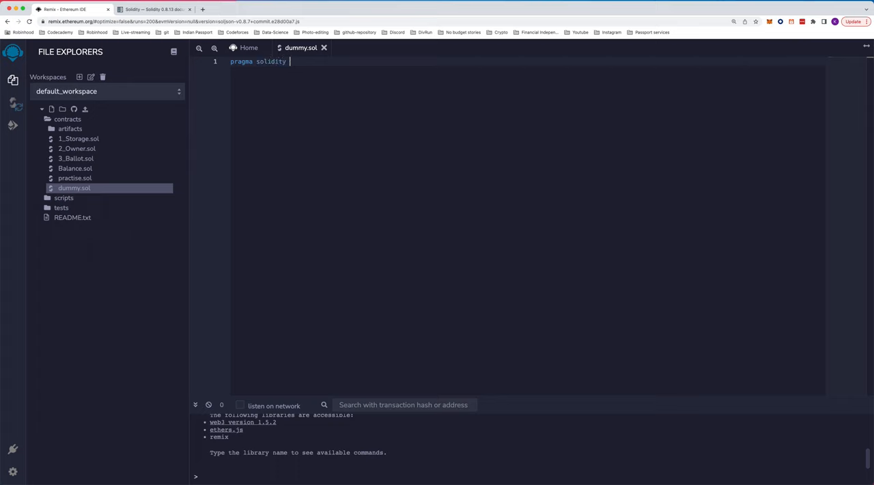
pyautogui.write('0')
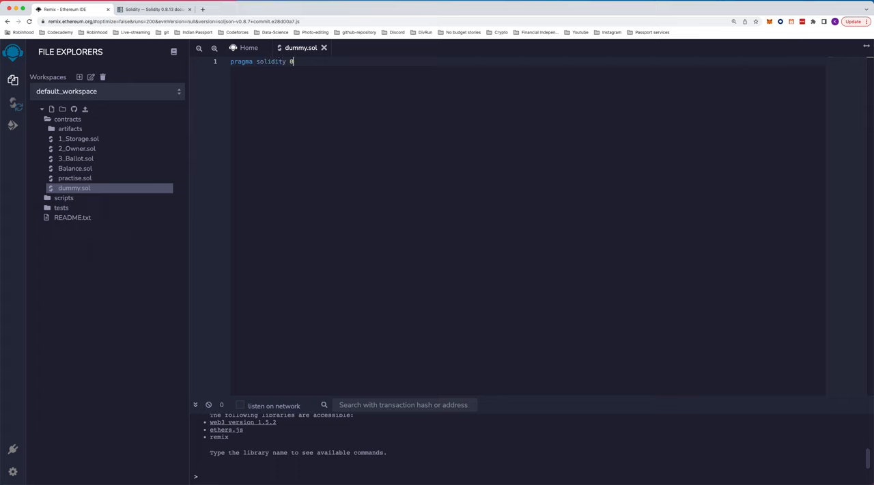
pyautogui.write('.8.4;')
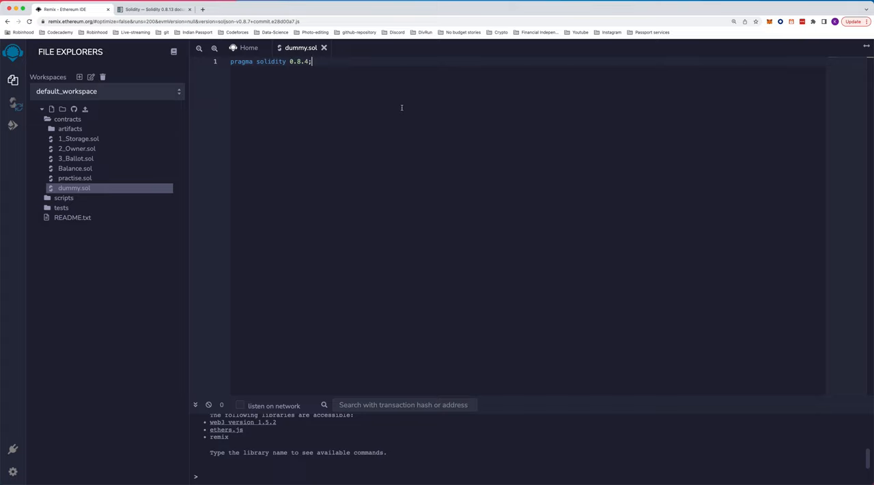
pyautogui.press('enter')
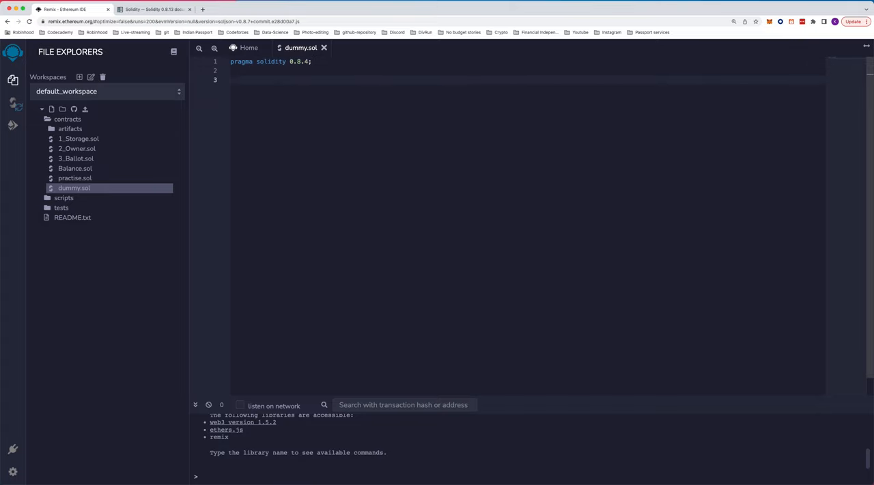
pyautogui.write('//')
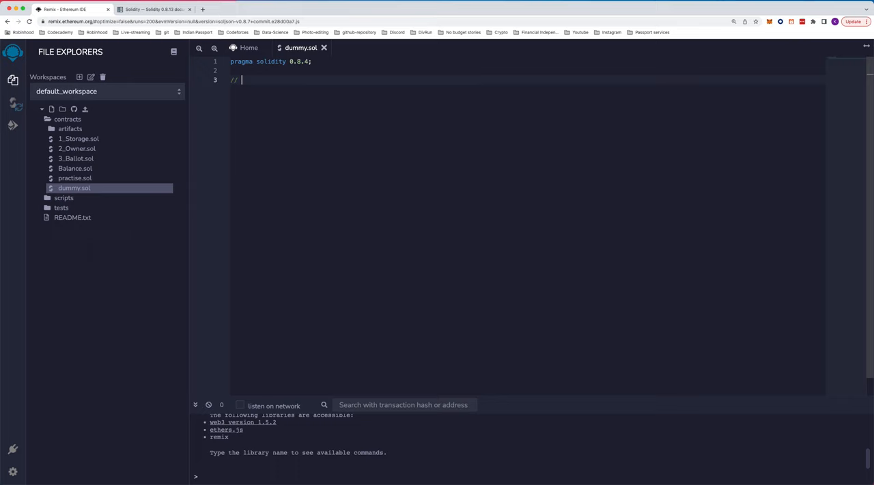
# - Add '// This is a single line comment' and a /* This is a multi line comment */ block, then begin 'contract'
pyautogui.write('This')
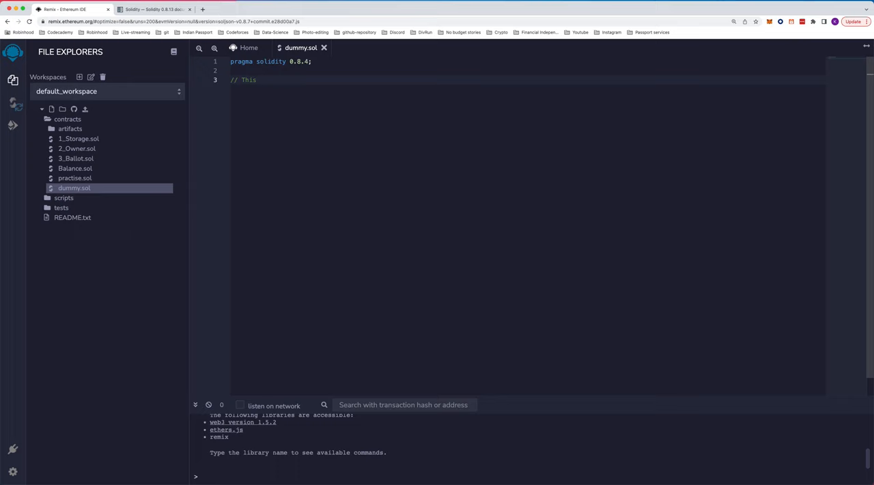
pyautogui.write('isna')
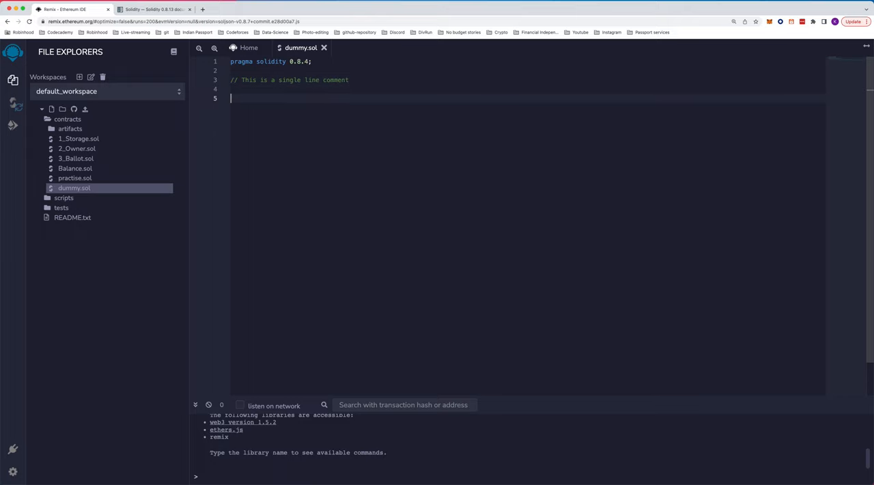
pyautogui.write('/*')
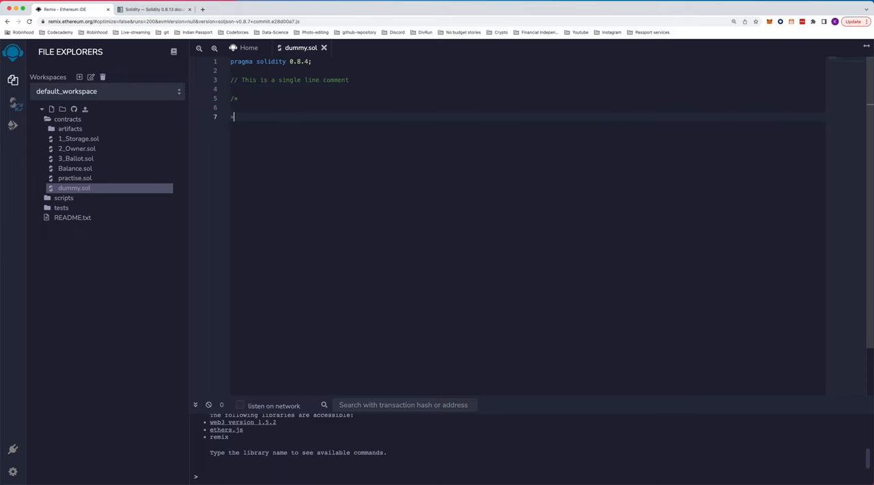
pyautogui.write('*/')
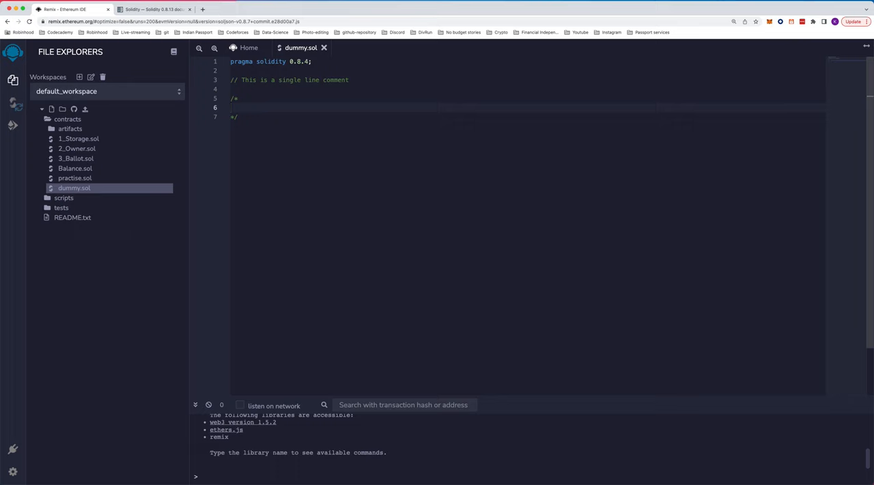
pyautogui.write('This is a m')
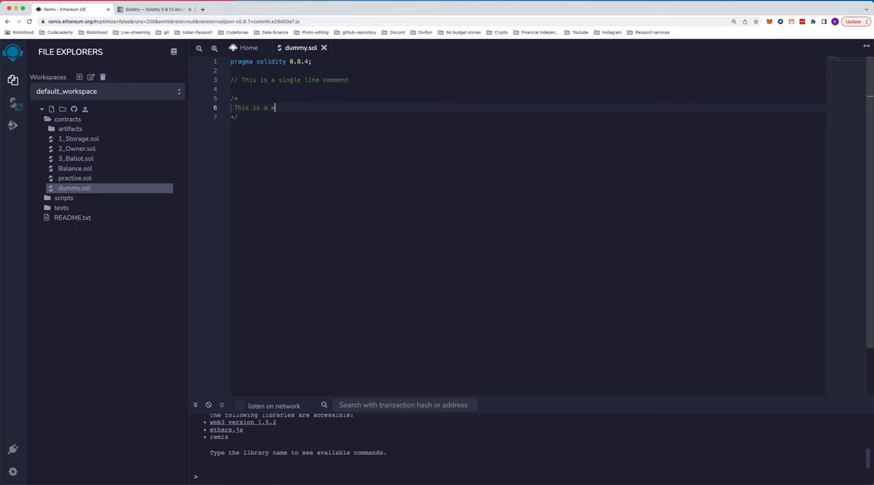
pyautogui.write('multi line.')
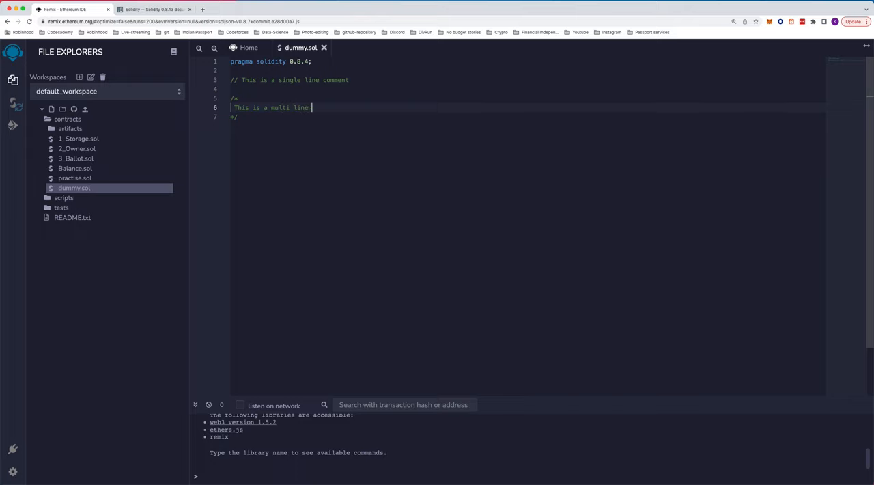
pyautogui.write('comment')
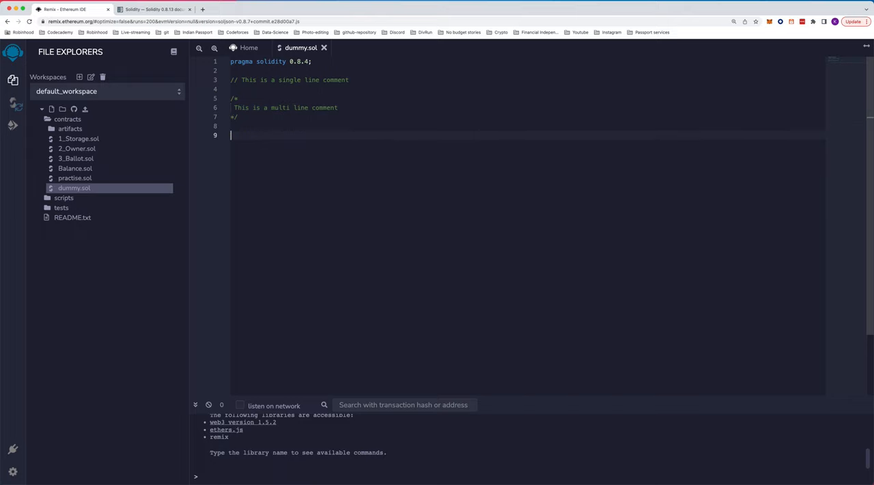
pyautogui.write('contract')
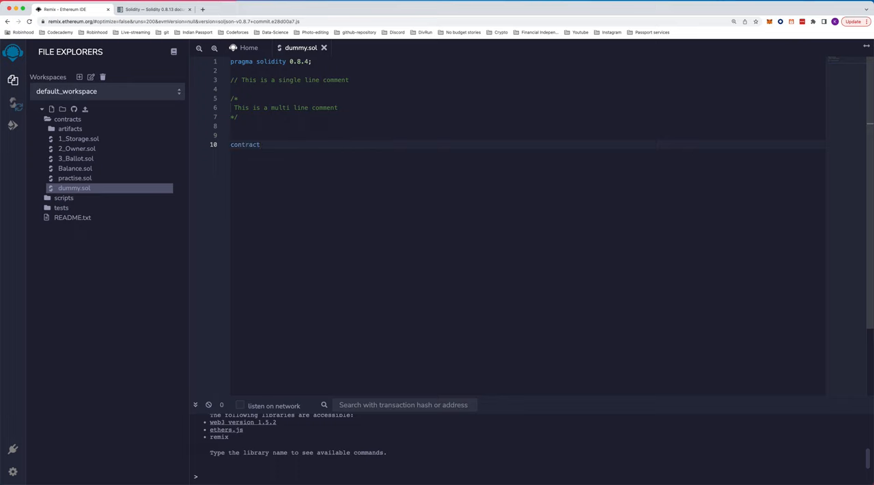
# - Declare 'contract dummy {' with '// Logic goes here' in its body and blank lines after the closing brace
pyautogui.write('dummy')
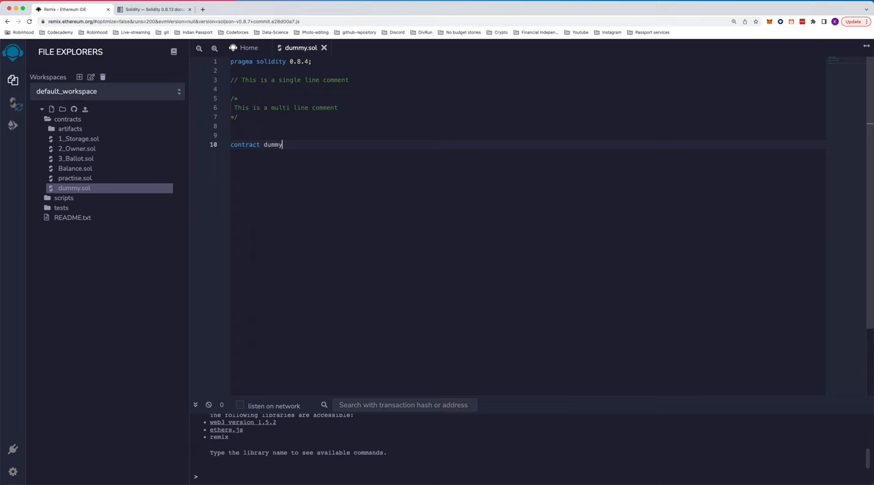
pyautogui.write('{')
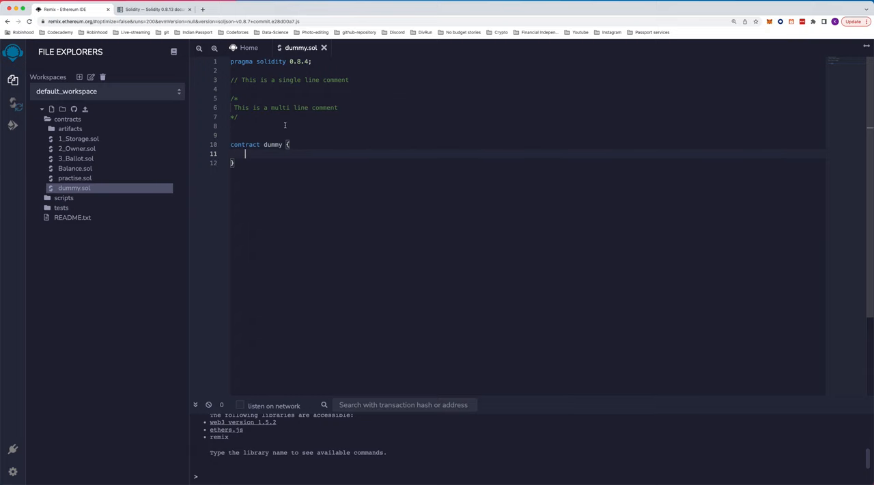
pyautogui.doubleClick(245, 145)
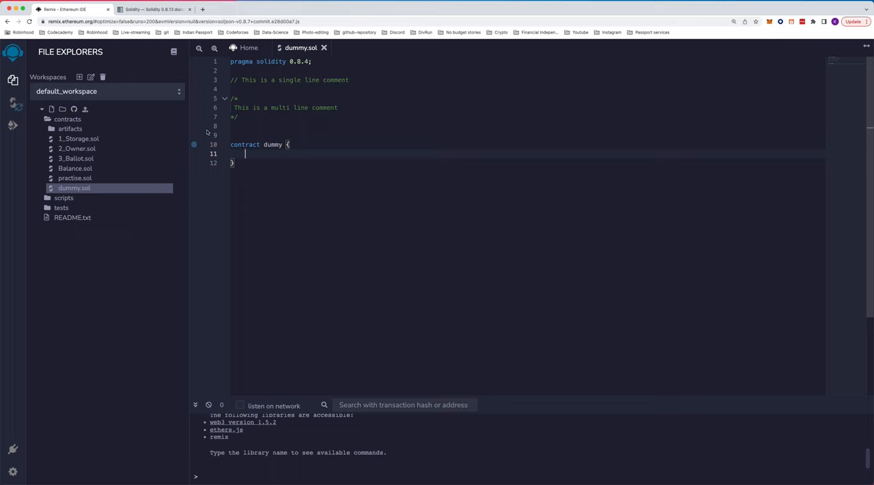
pyautogui.write('adaasd')
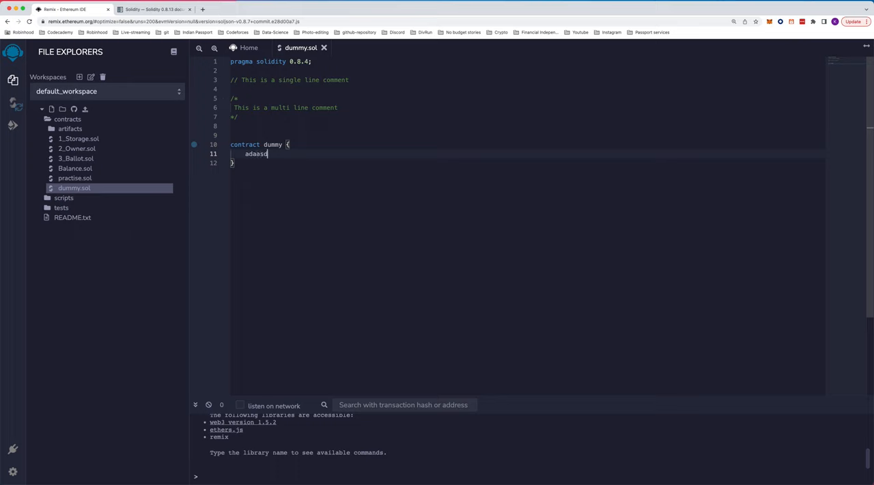
pyautogui.press('Backspace')
pyautogui.write('// Logic')
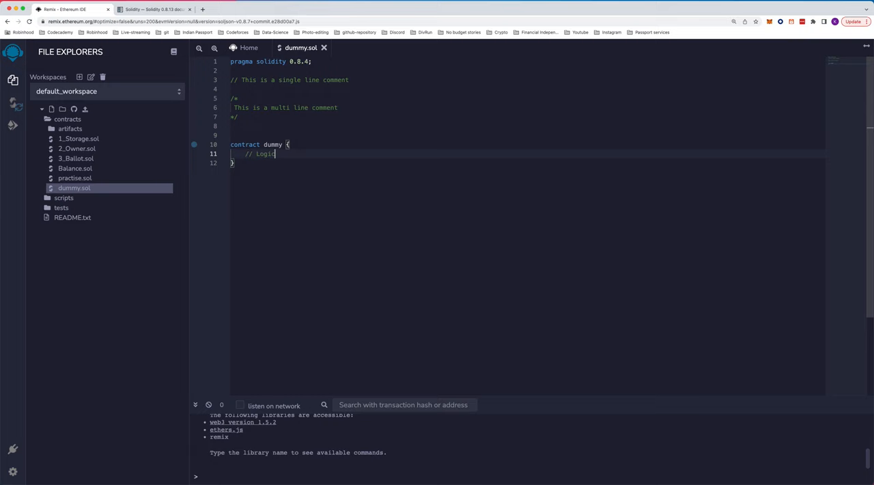
pyautogui.write('goes here')
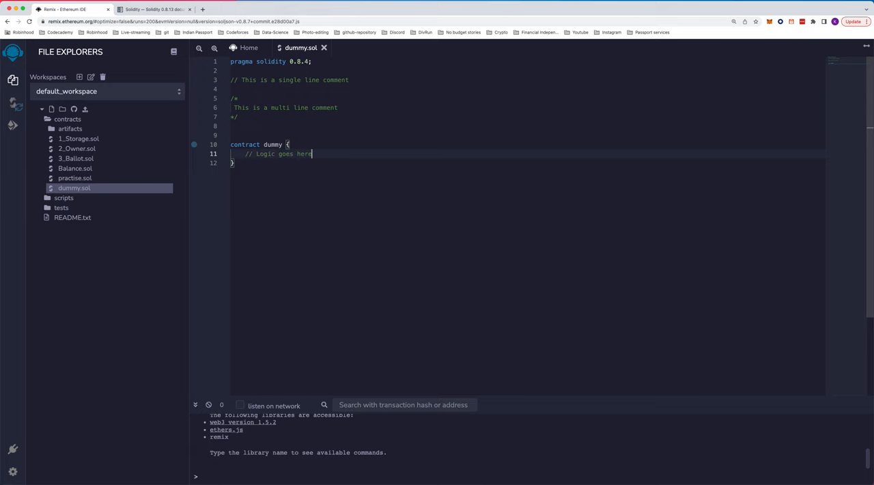
pyautogui.press('Enter')
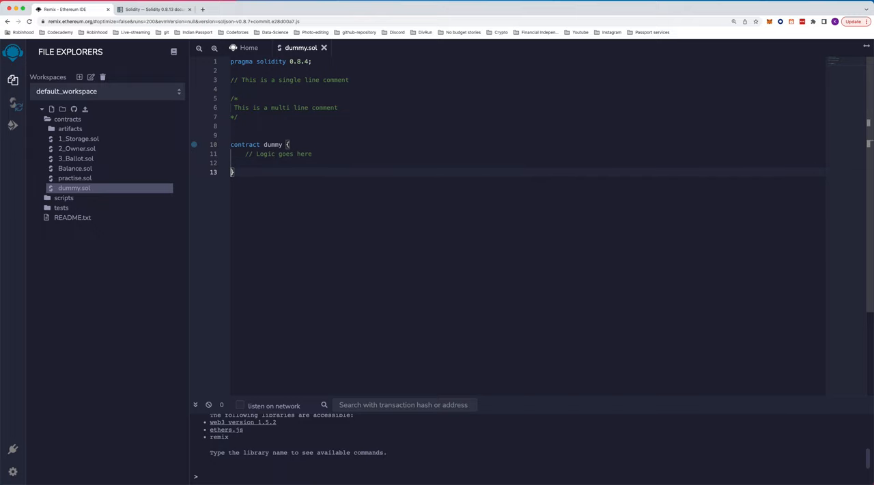
pyautogui.press('enter')
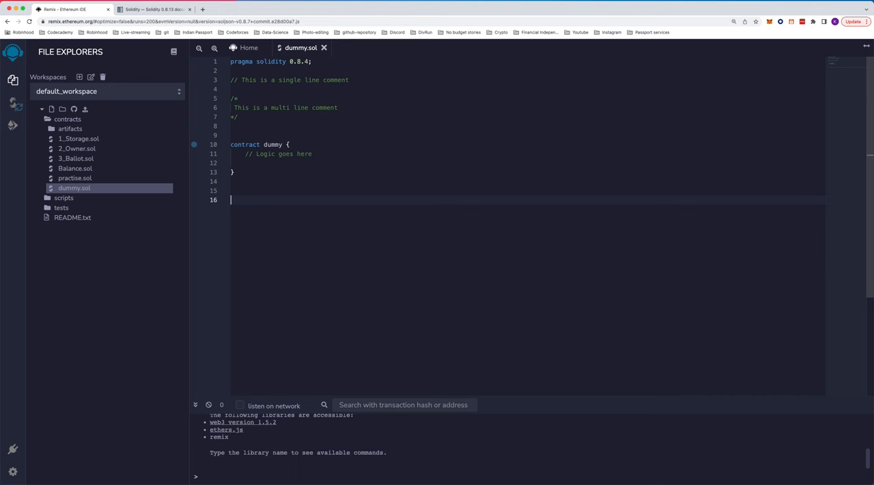
pyautogui.click(153, 8)
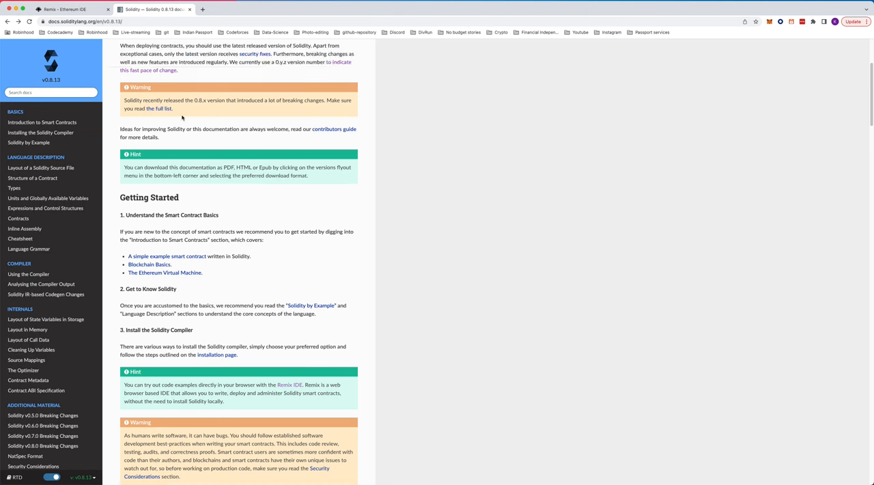
pyautogui.click(66, 8)
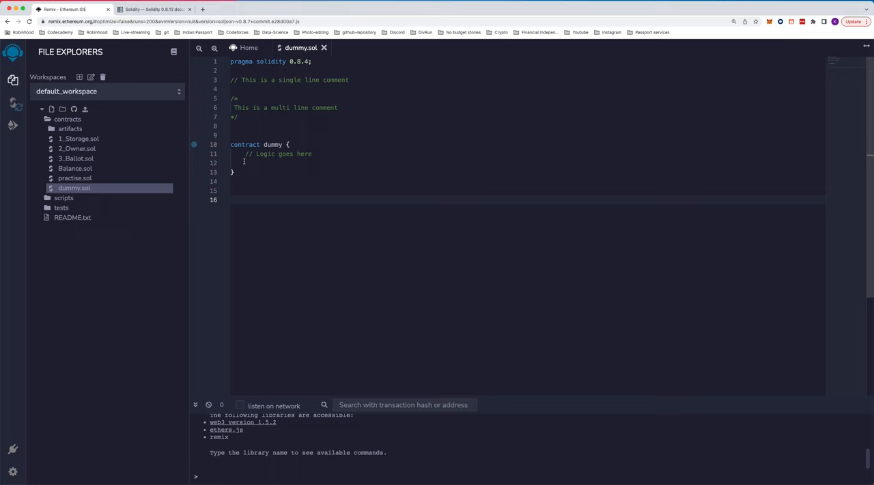
# - Declare an empty 'interface dummyInterface {' block below the dummy contract
pyautogui.write('inter')
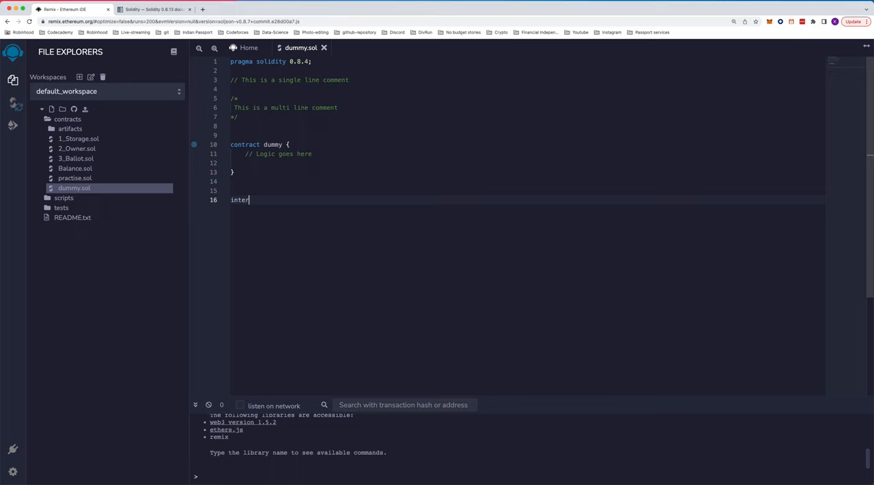
pyautogui.write('face')
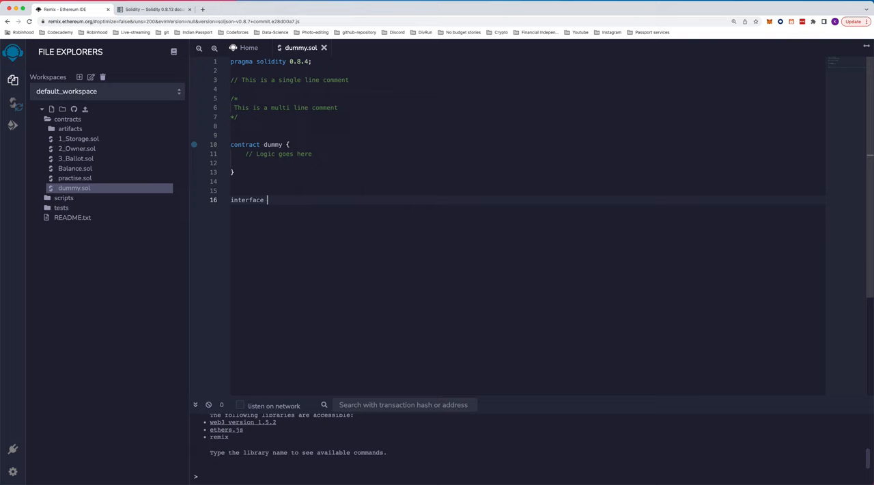
pyautogui.write('d')
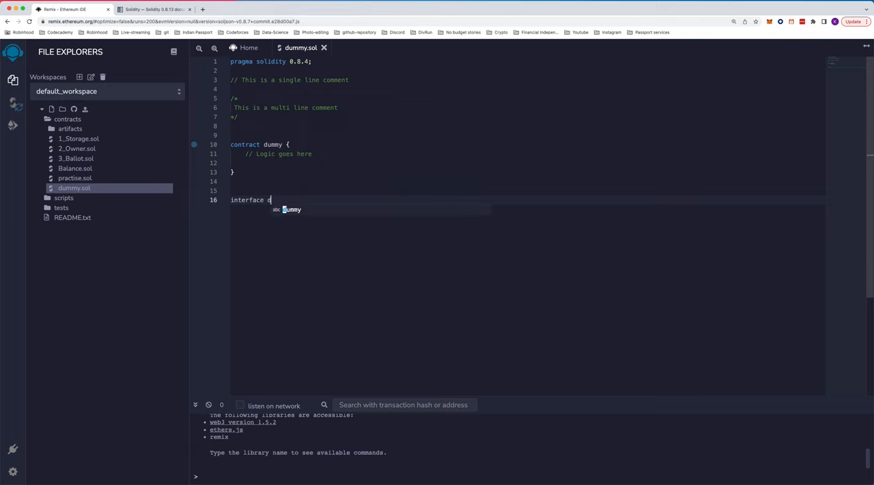
pyautogui.write('ummyInterf')
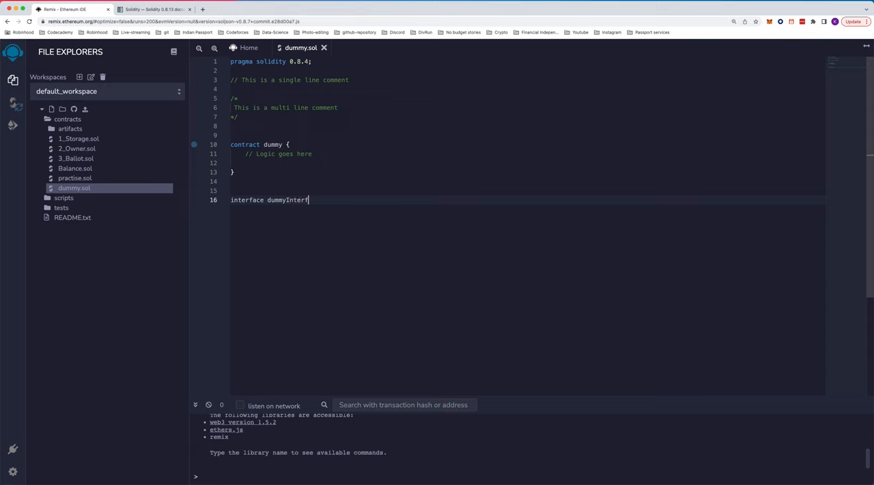
pyautogui.write('ace {')
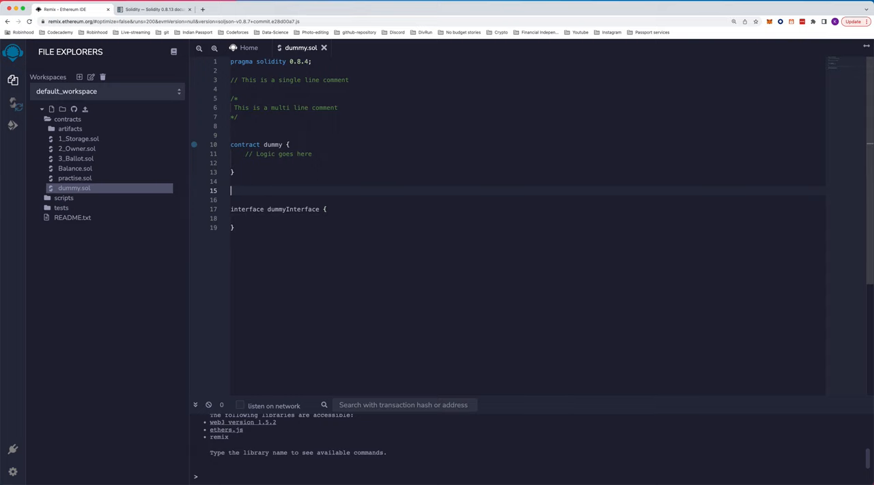
# - Begin a 'library dummy' declaration between the dummy contract and dummyInterface
pyautogui.write('library')
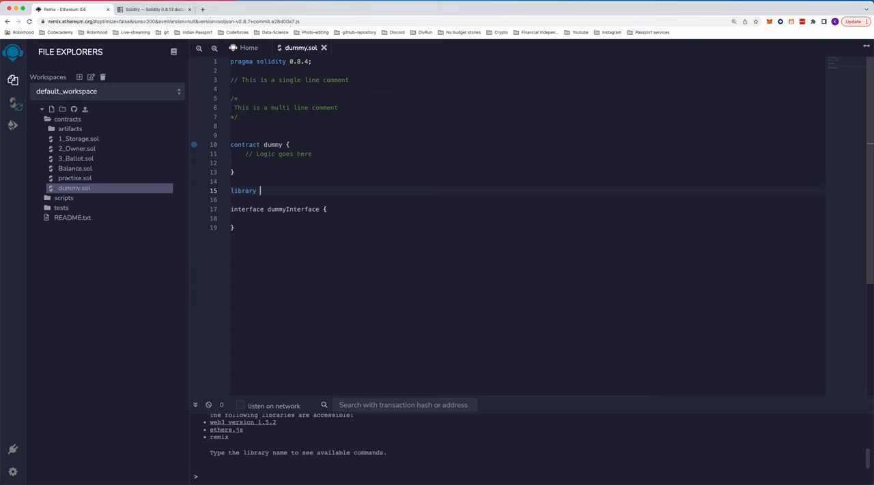
pyautogui.write('dummy')
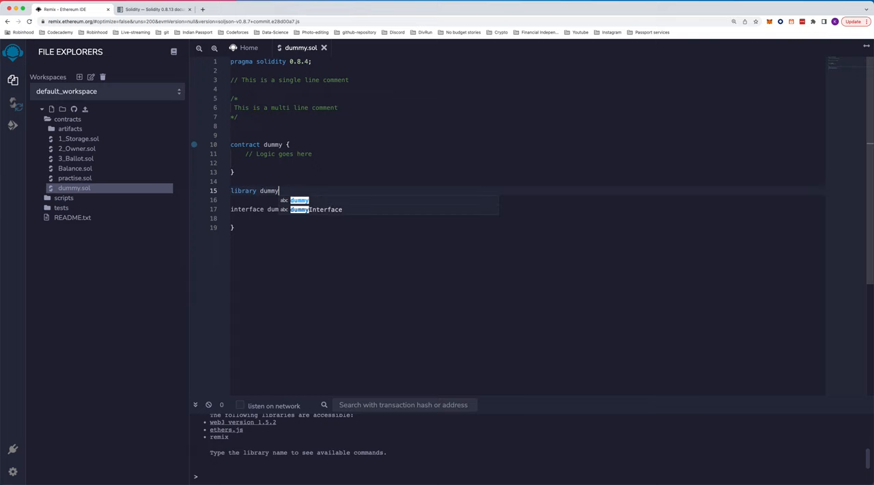